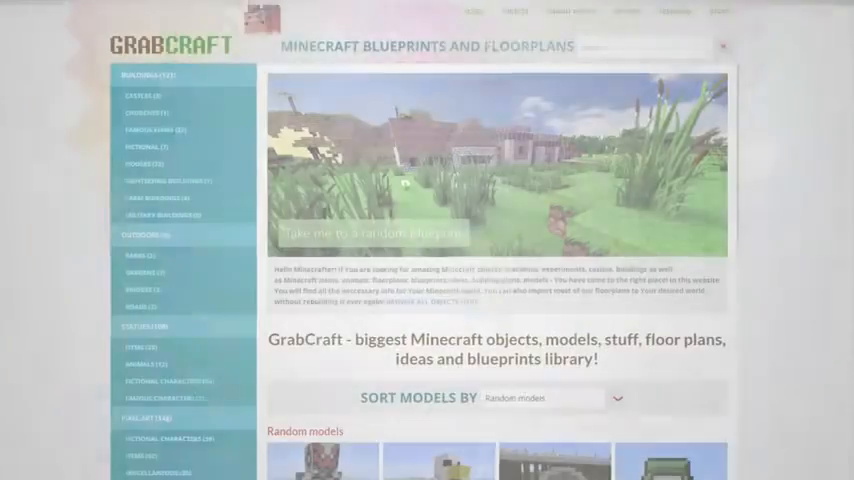
Browse down the GrabCraft page and choose the Items category from the sidebar
scroll("down", 3)
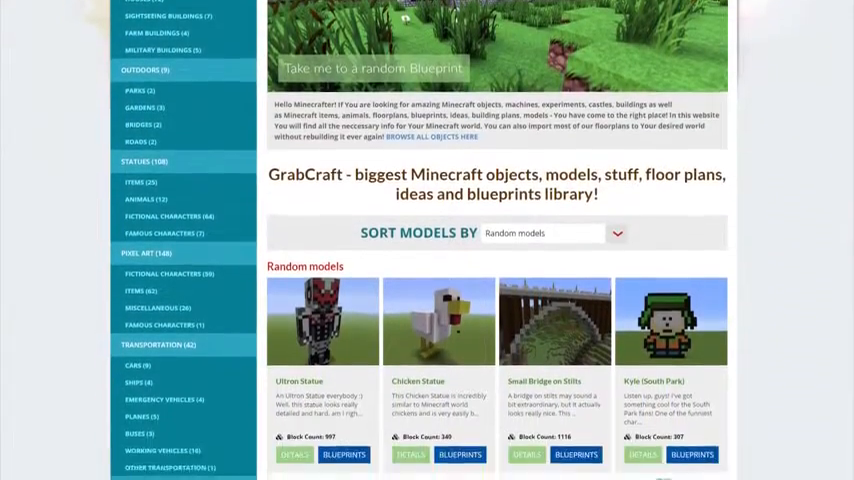
scroll("down", 3)
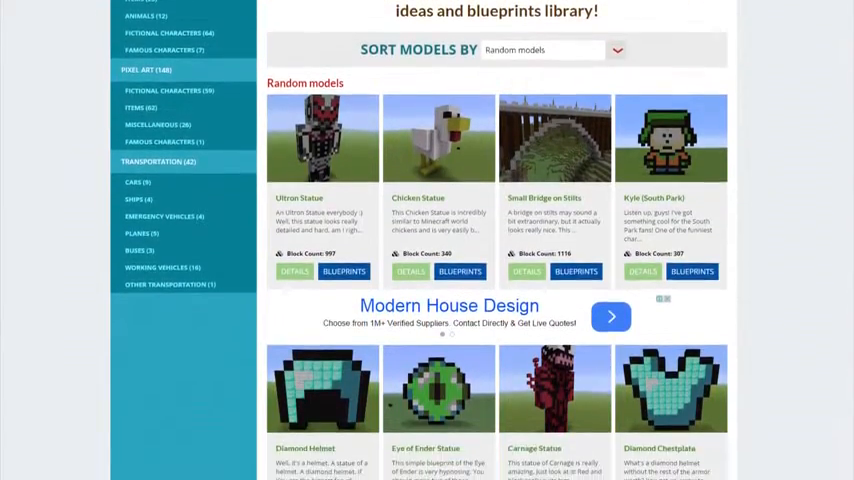
scroll("down", 3)
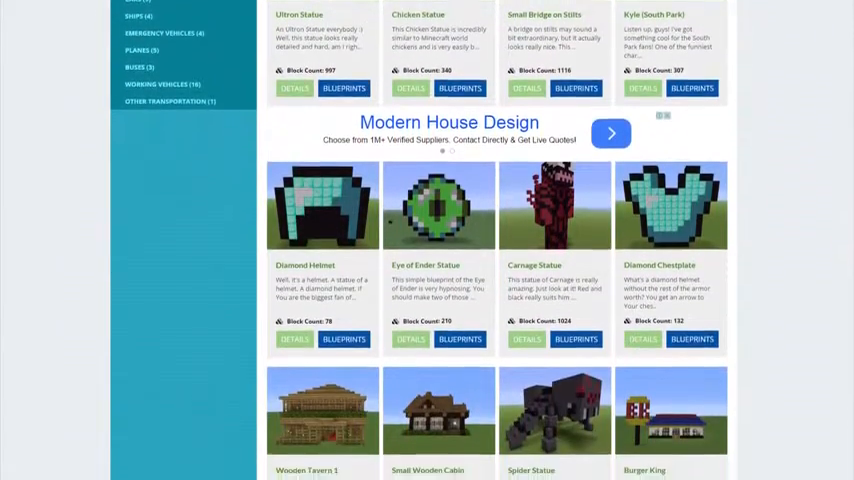
left_click(555, 410)
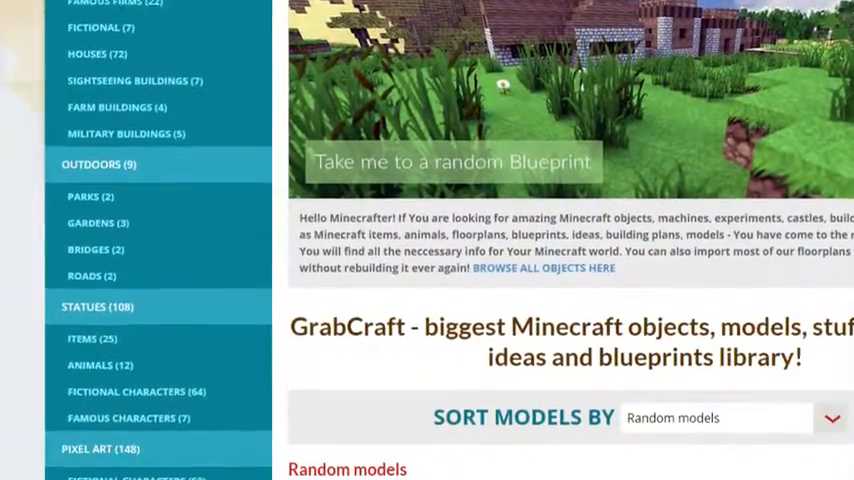
Look through the Items model blueprints and enter 'minio' in the search box
scroll("up", 3)
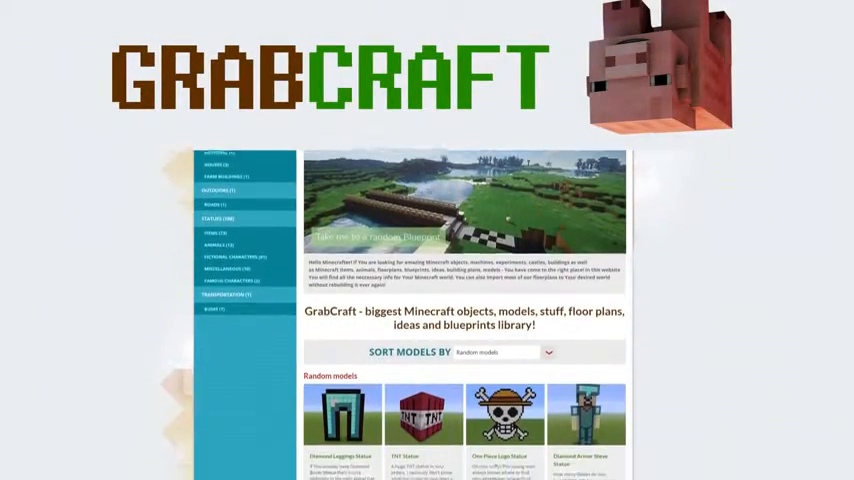
scroll("down", 3)
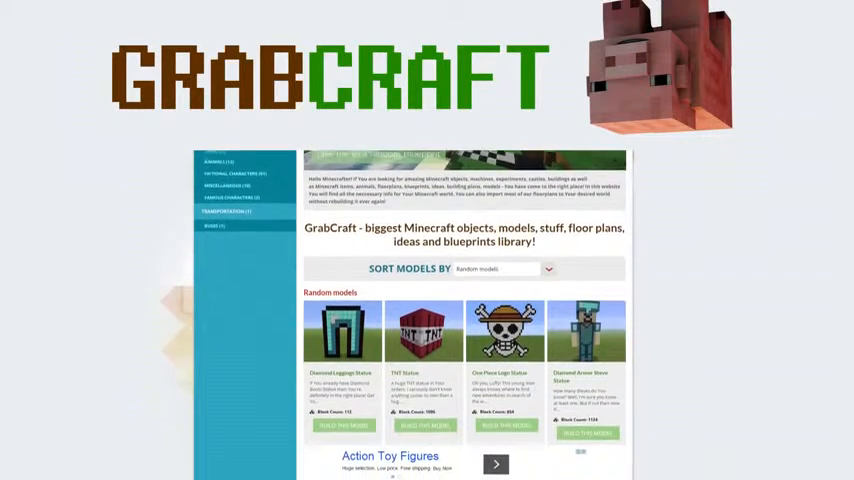
scroll("down", 3)
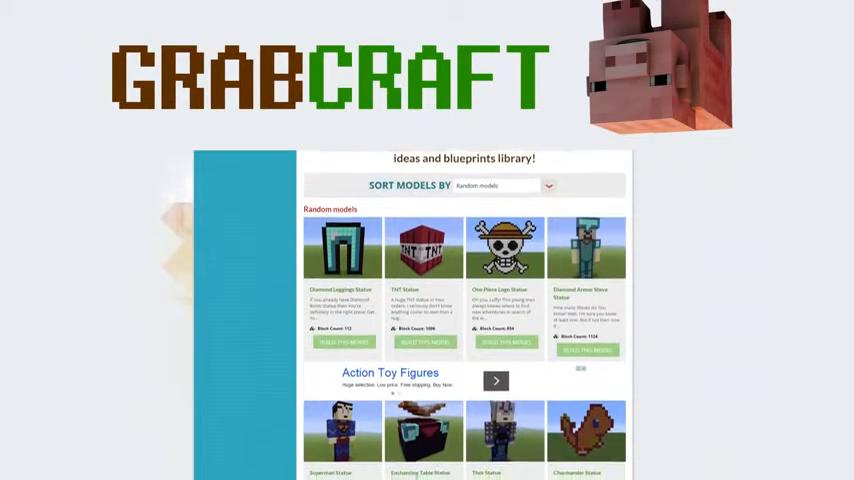
scroll("down", 3)
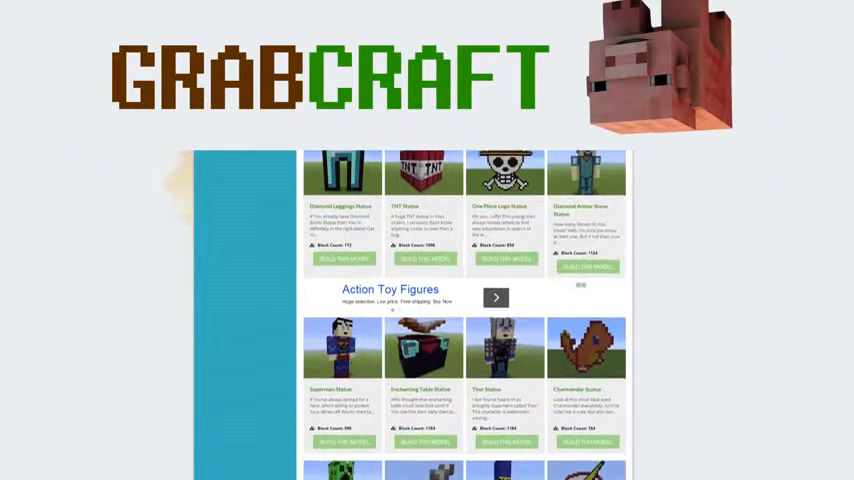
scroll("down", 3)
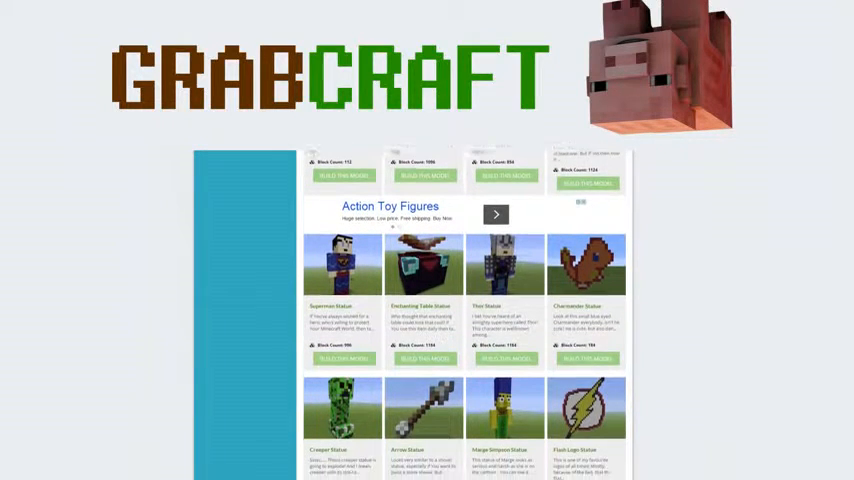
scroll("down", 3)
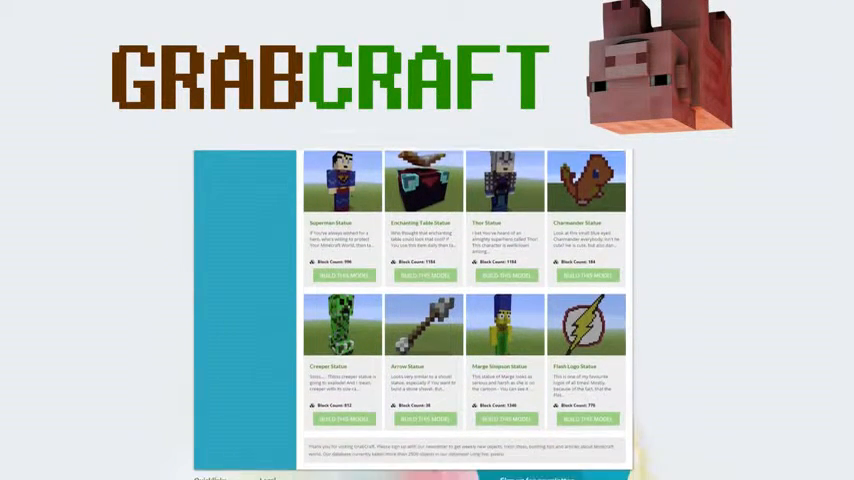
scroll("down", 3)
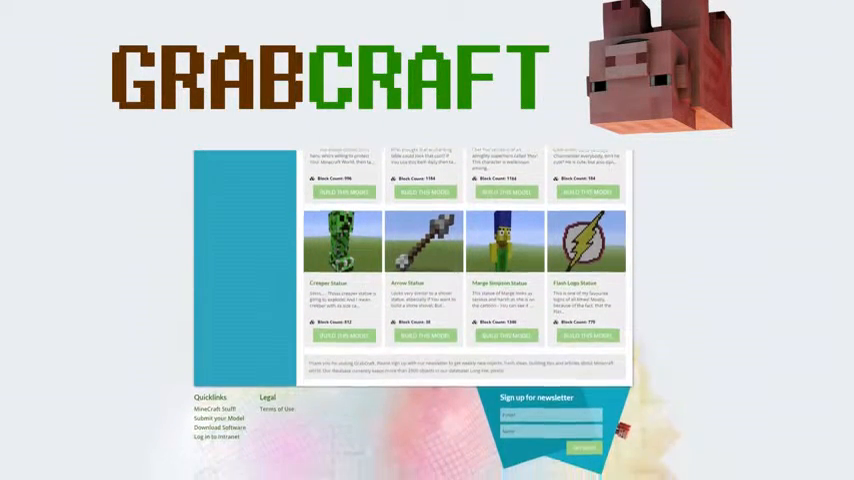
scroll("up", 3)
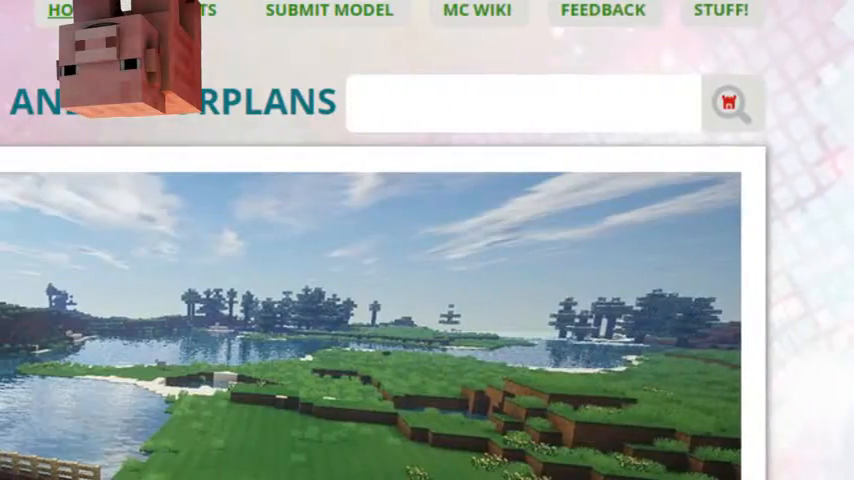
type("minio")
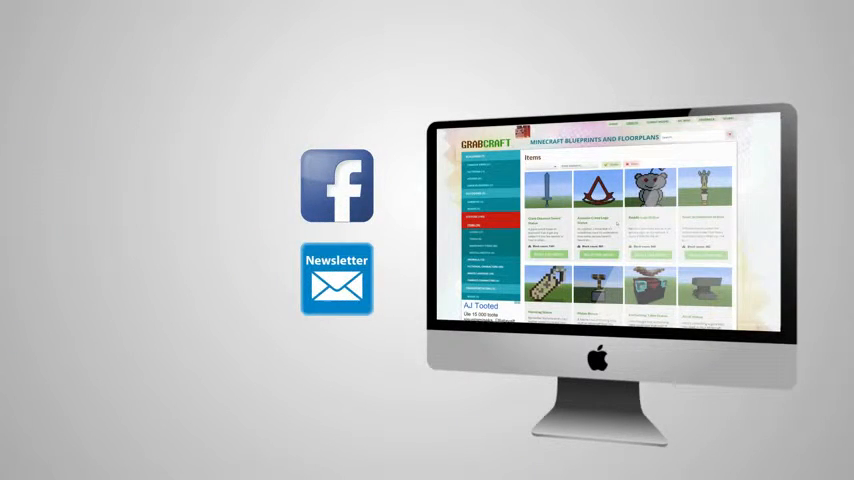
scroll("down", 3)
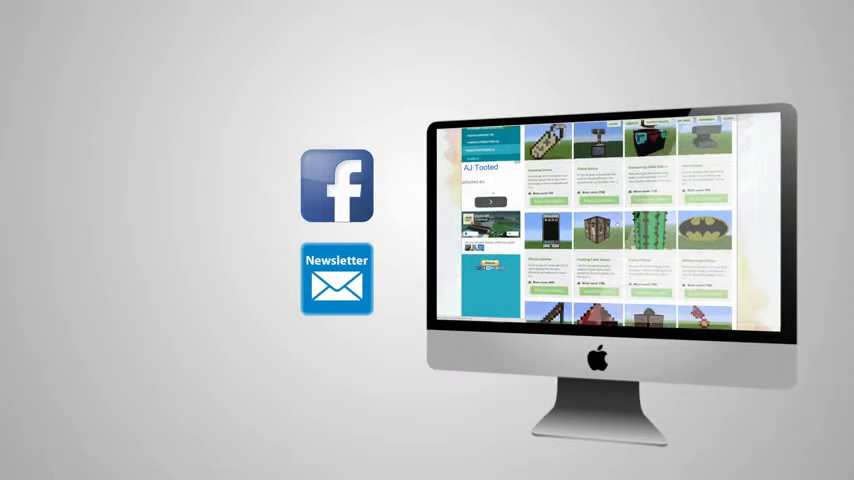